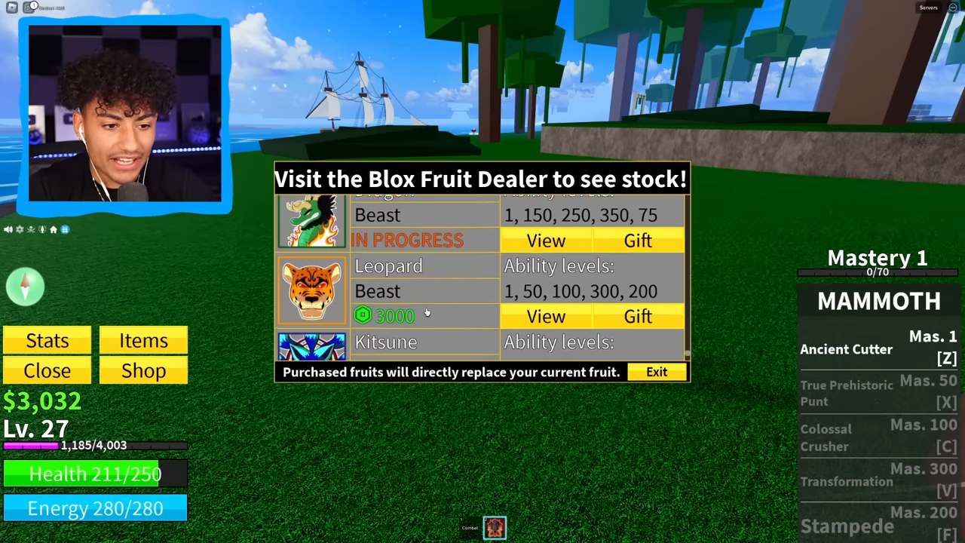
Browse the Blox Fruit Dealer's permanent fruit list, noting Leopard and Kitsune
{"action": "left_click", "coordinate": [658, 370]}
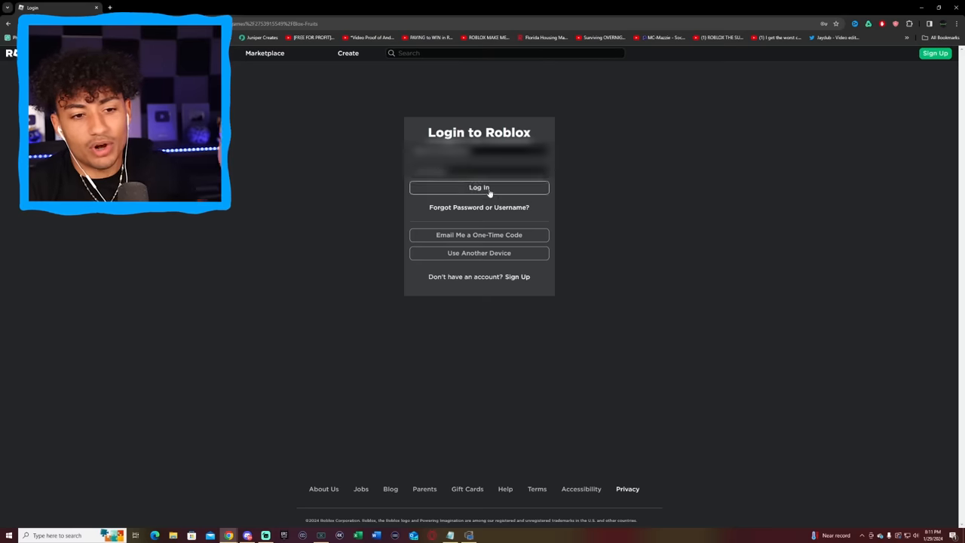
Sign in to the next purchased account and view its avatar in the Avatar Editor
{"action": "left_click", "coordinate": [479, 187]}
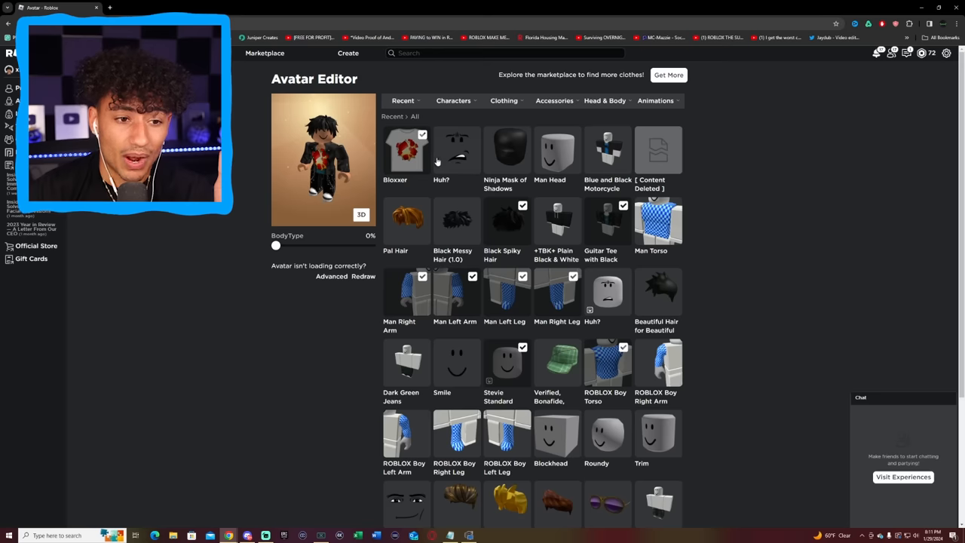
{"action": "left_click", "coordinate": [403, 154]}
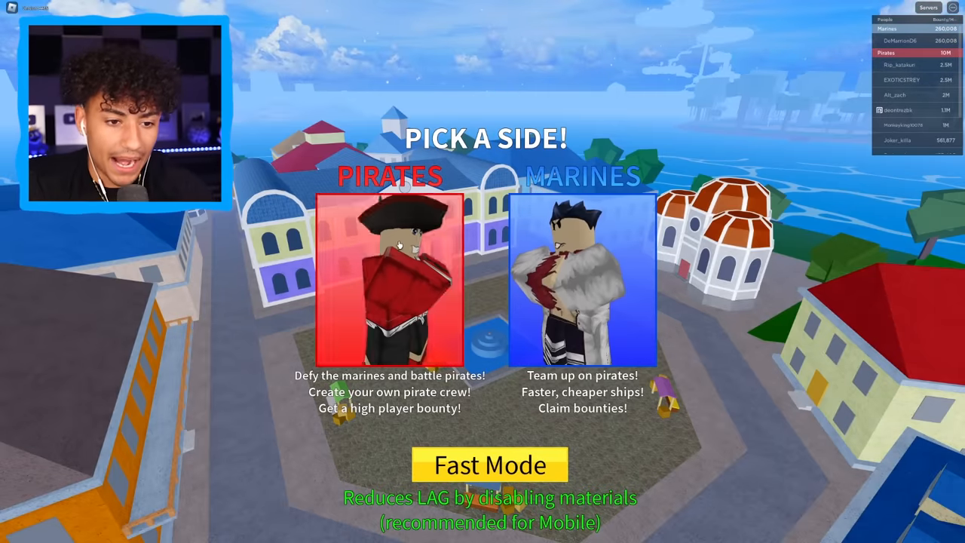
Choose a side to spawn the level 35 character into the Blox Fruits world
{"action": "left_click", "coordinate": [397, 277]}
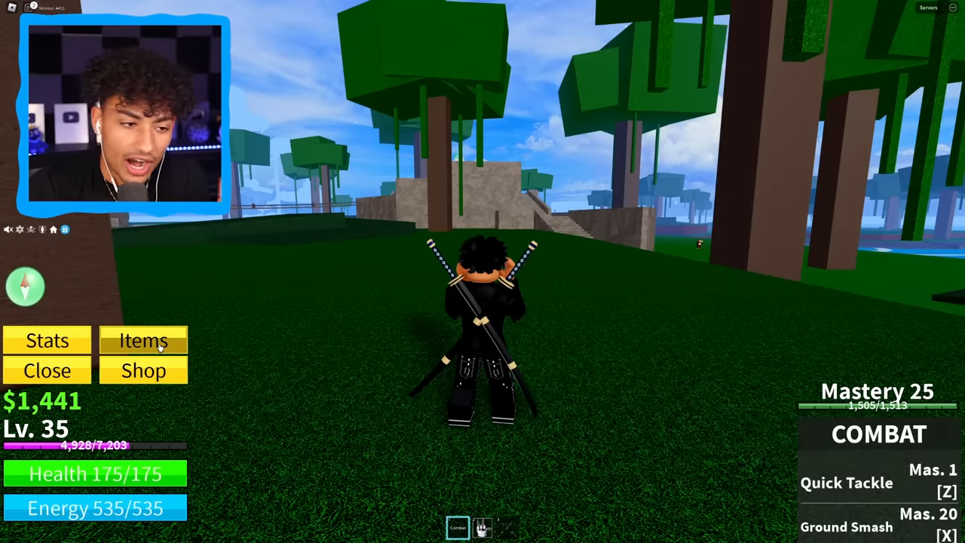
View the level 35 account's item inventory and its permanent fruit list at the dealer
{"action": "left_click", "coordinate": [143, 341]}
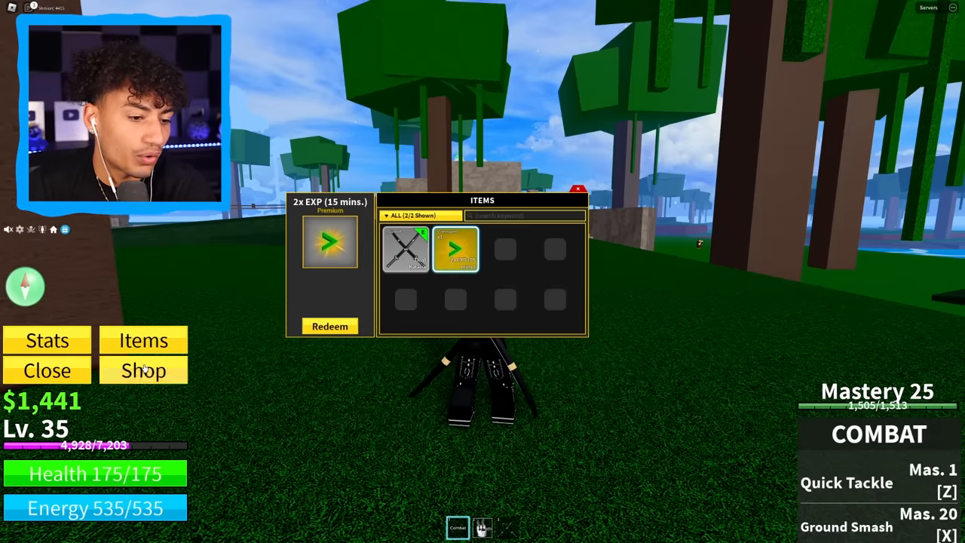
{"action": "left_click", "coordinate": [141, 370]}
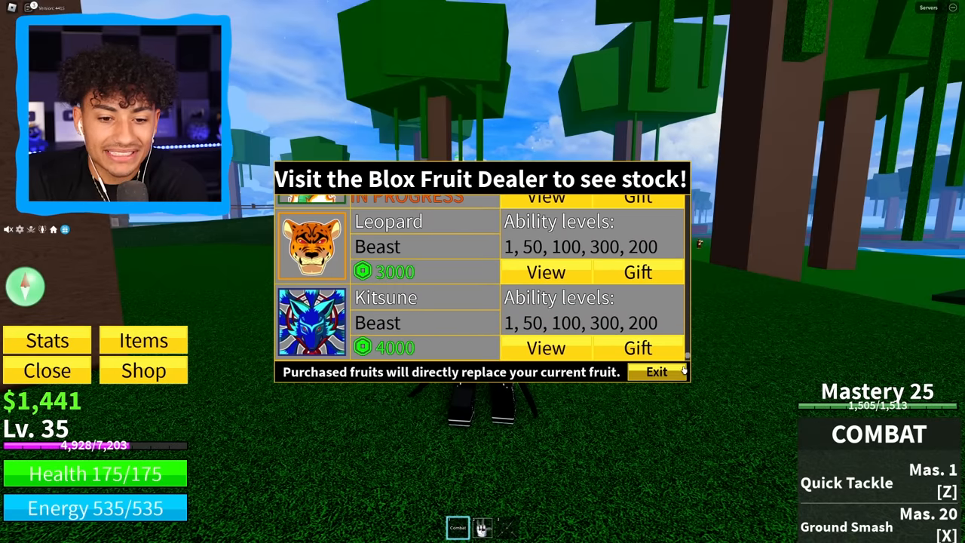
{"action": "left_click", "coordinate": [657, 371]}
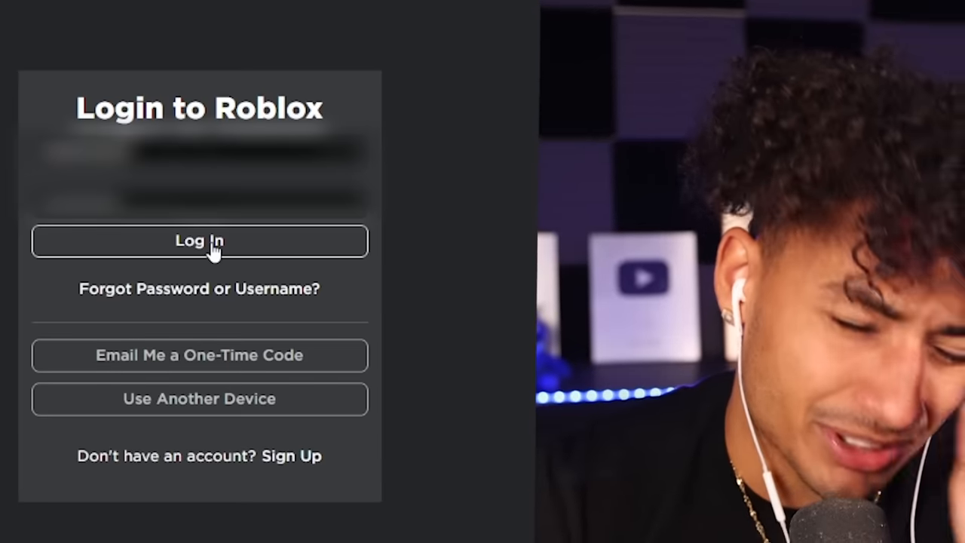
Sign in to another purchased account and view its avatar and clothing
{"action": "left_click", "coordinate": [199, 241]}
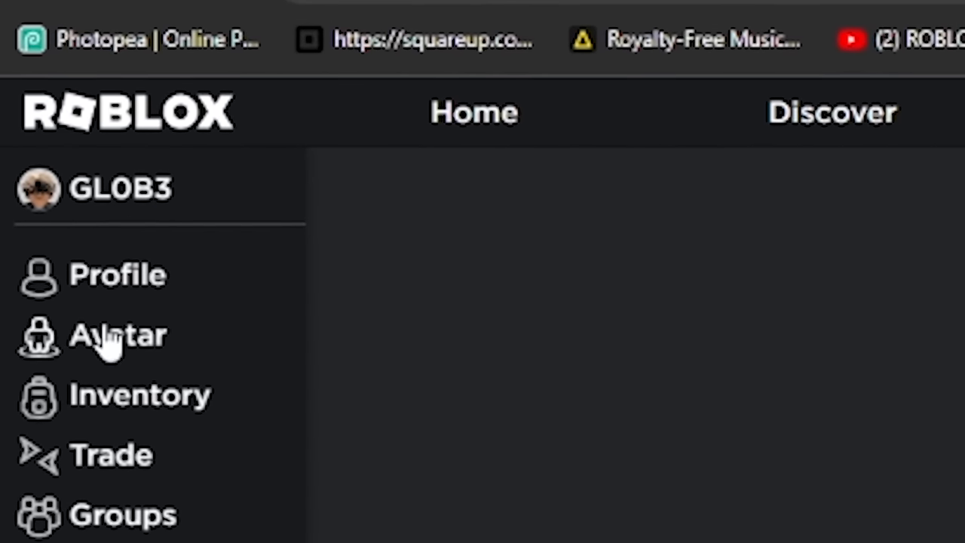
{"action": "left_click", "coordinate": [118, 334]}
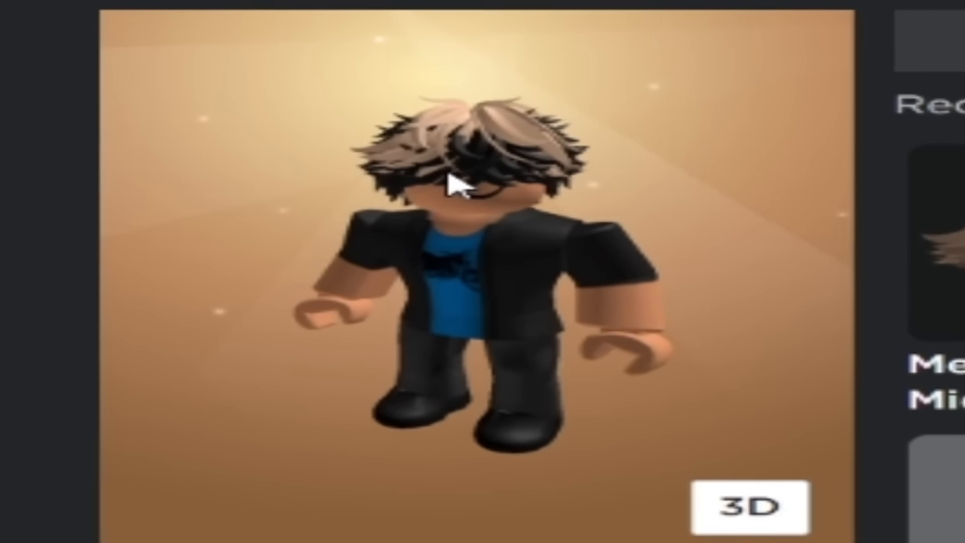
{"action": "type", "text": "b"}
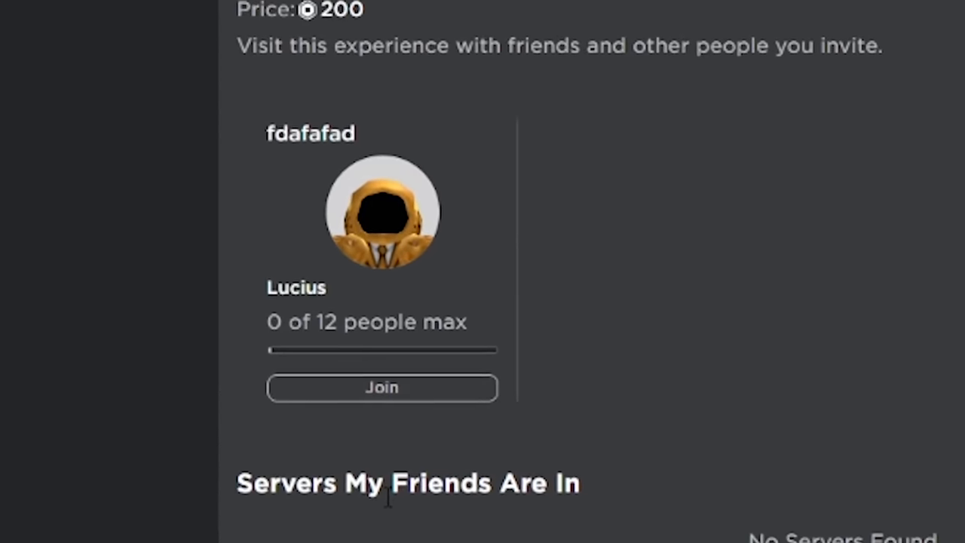
Join a private server from the game page to load Blox Fruits
{"action": "left_click", "coordinate": [383, 388]}
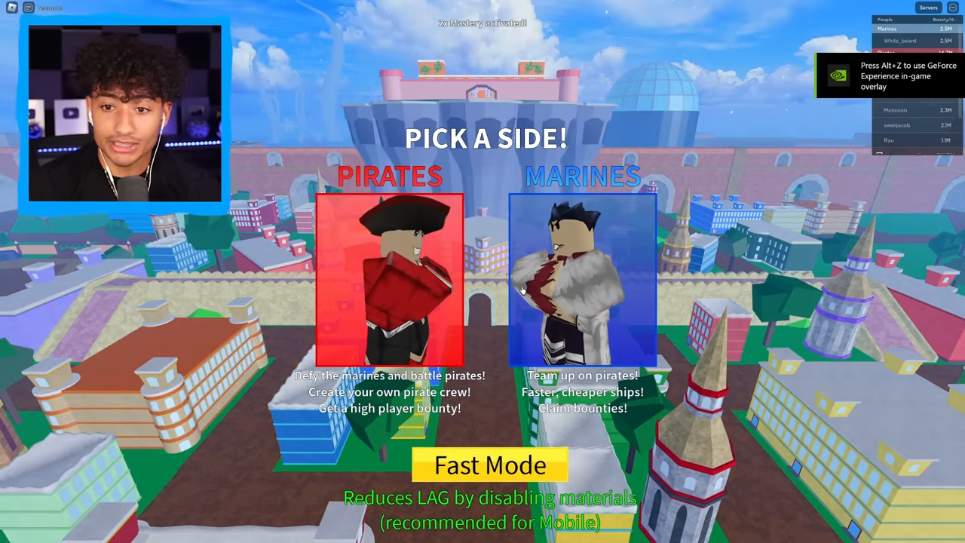
Pick a side and spawn this account's character into the game
{"action": "left_click", "coordinate": [397, 279]}
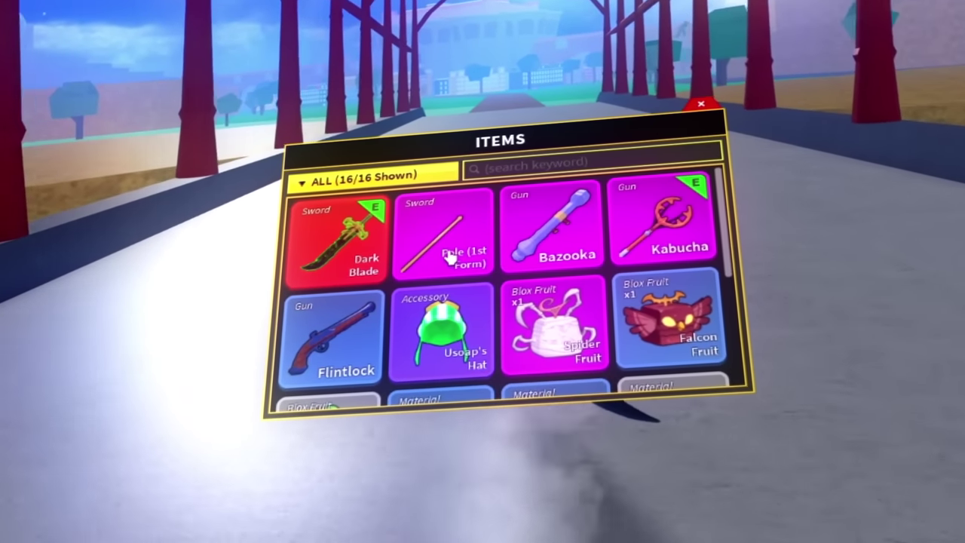
View the Bazooka's details and mastery from the 16-item inventory
{"action": "left_click", "coordinate": [555, 229]}
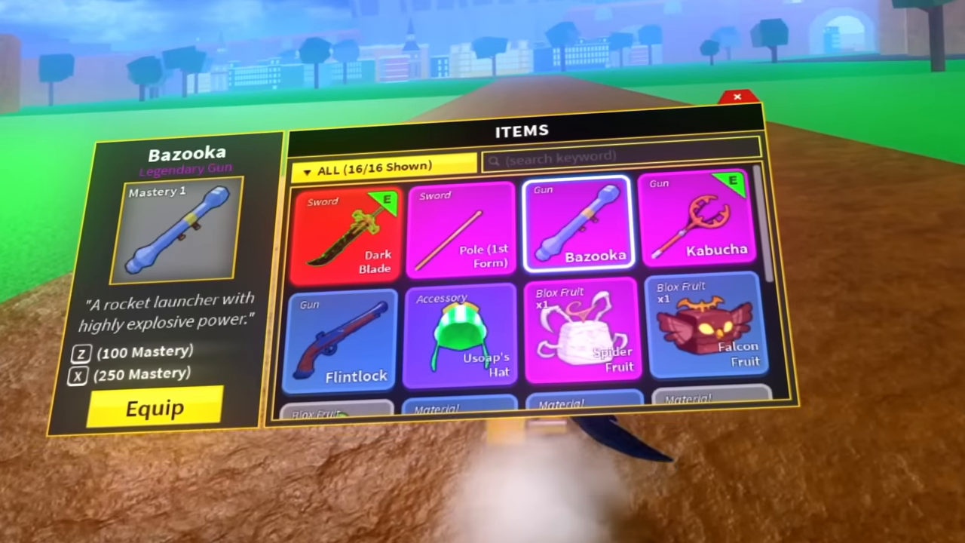
{"action": "left_click", "coordinate": [711, 227]}
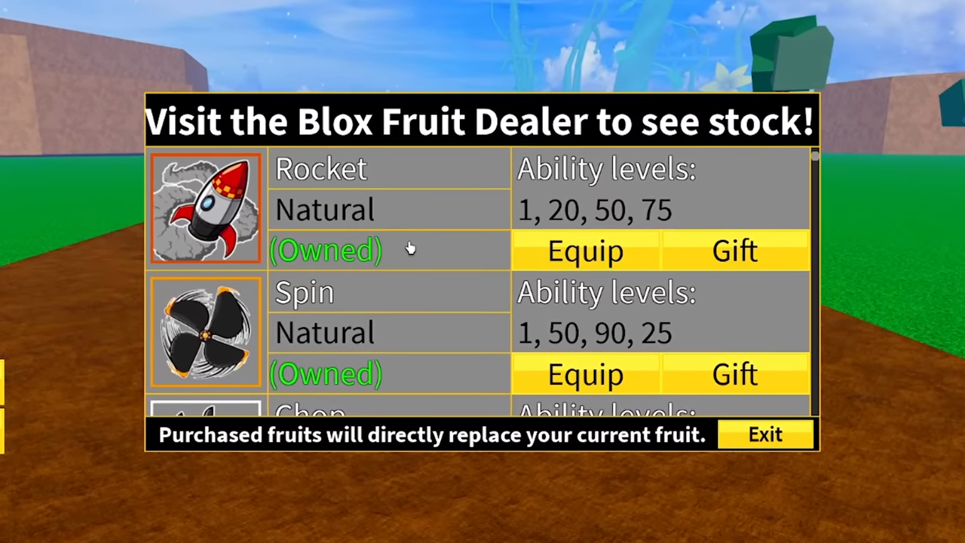
Scroll the dealer's stock to find owned permanent fruits such as Rocket, Spin and Kitsune
{"action": "scroll", "scroll_direction": "down", "scroll_amount": 3}
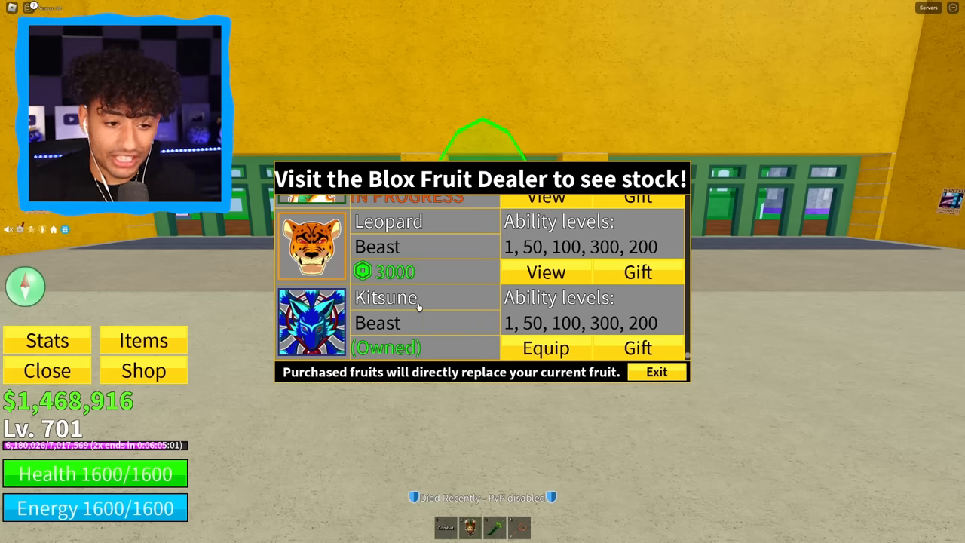
{"action": "left_click", "coordinate": [142, 371]}
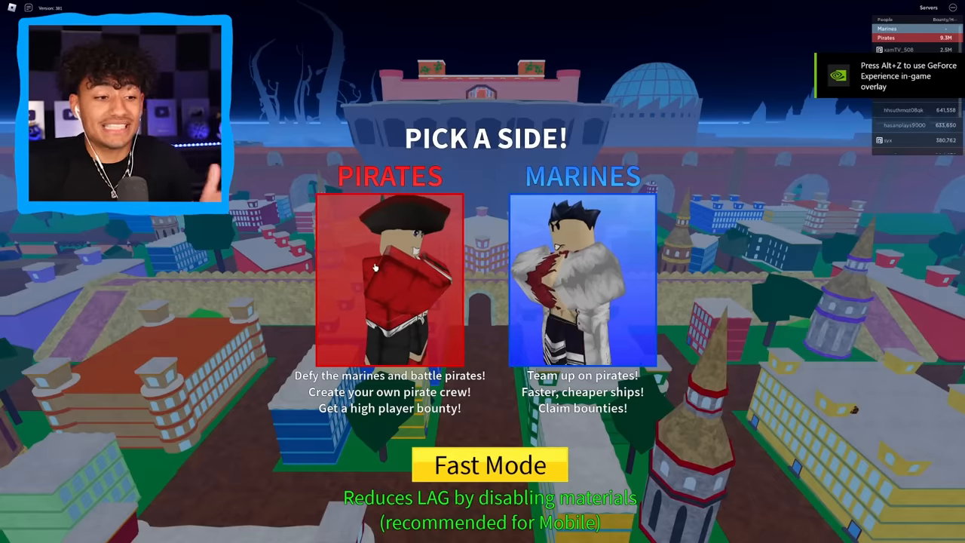
{"action": "left_click", "coordinate": [377, 271]}
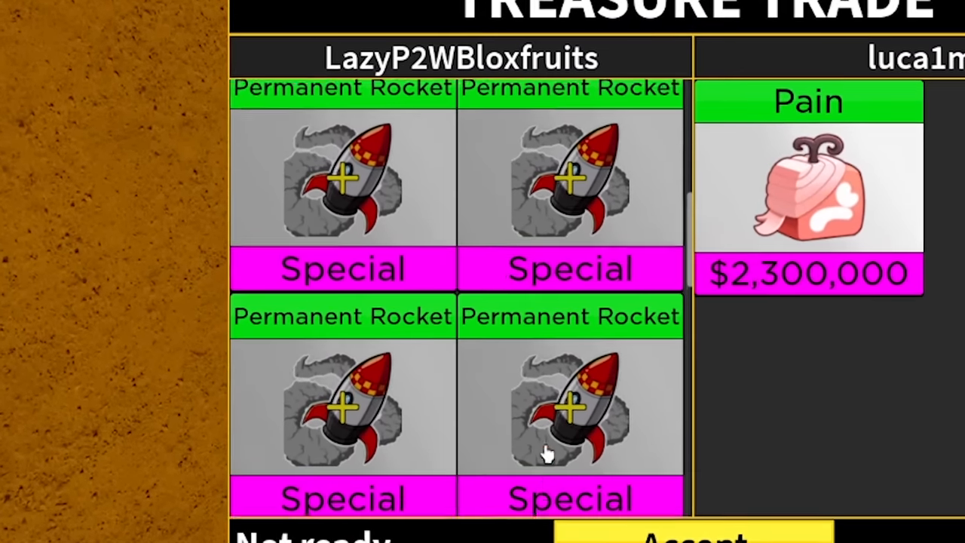
Scroll the Treasure Trade offering four Permanent Rocket fruits for a Pain fruit
{"action": "scroll", "scroll_direction": "down", "scroll_amount": 3}
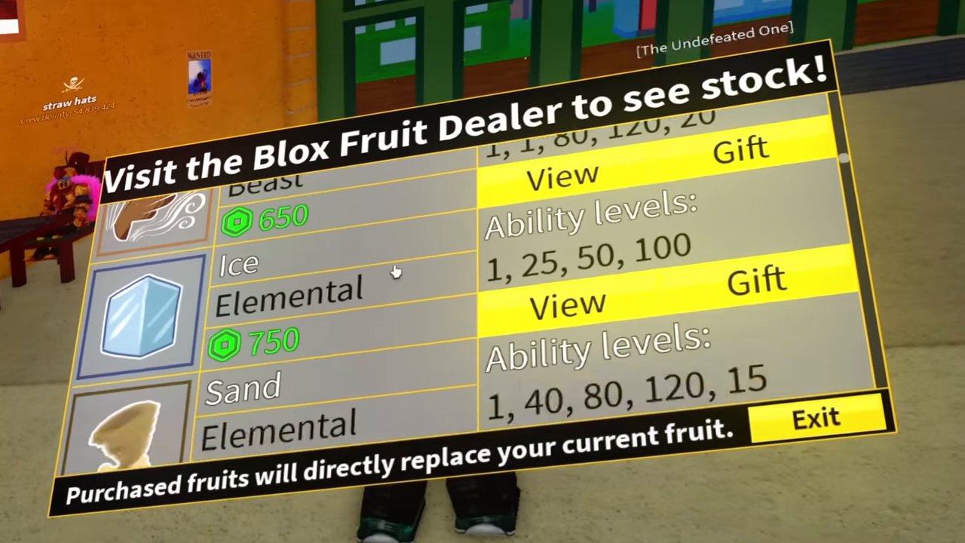
Scroll down the Blox Fruit Dealer stock list to reveal Mammoth and Kitsune marked Owned
{"action": "scroll", "scroll_direction": "down", "scroll_amount": 3}
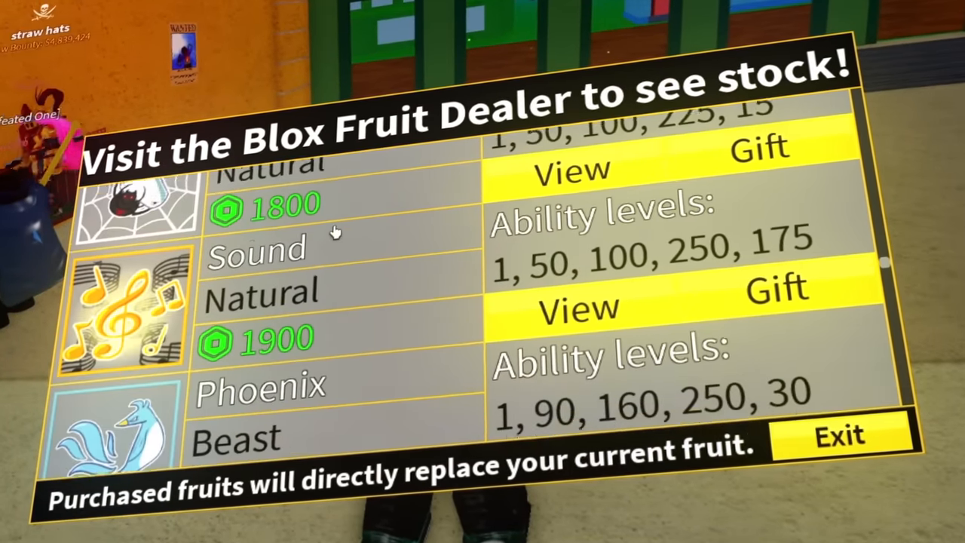
{"action": "scroll", "scroll_direction": "down", "scroll_amount": 3}
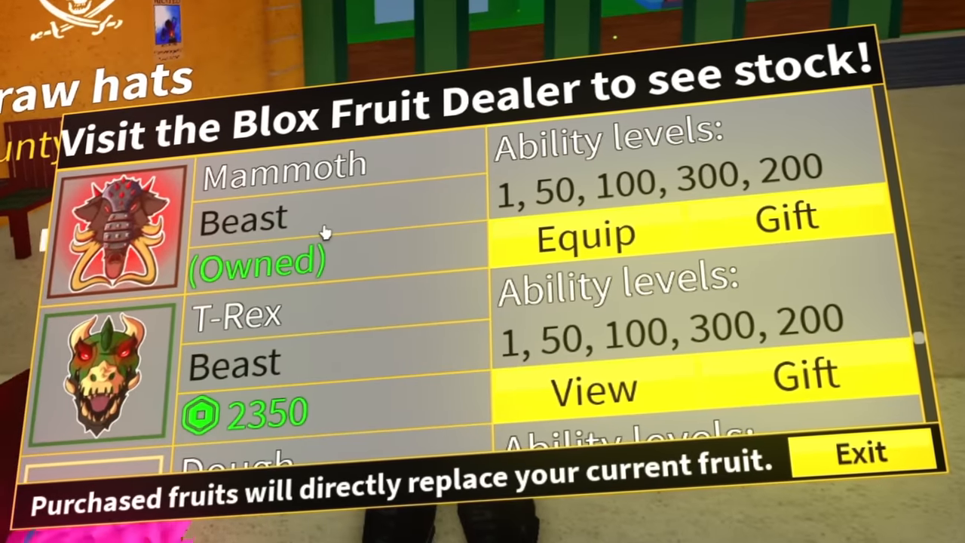
{"action": "scroll", "scroll_direction": "down", "scroll_amount": 3}
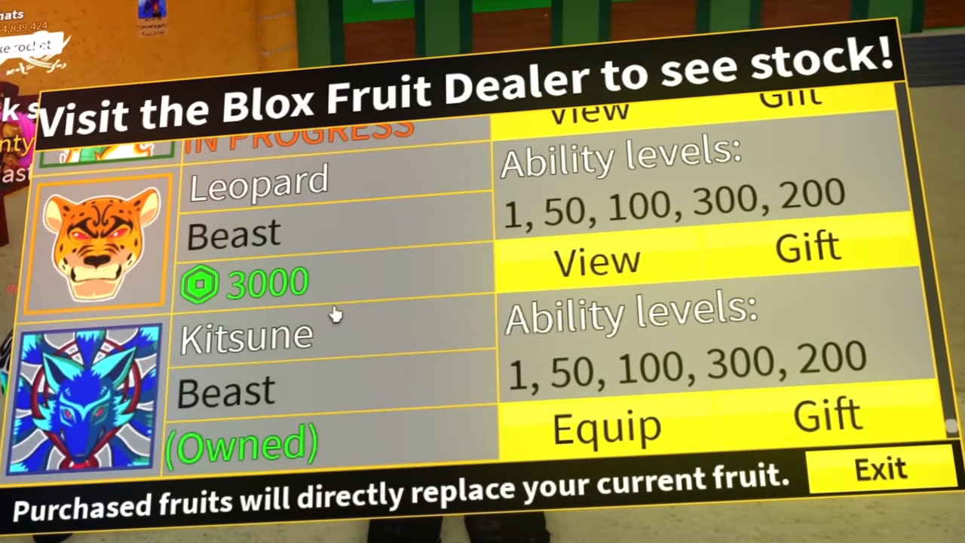